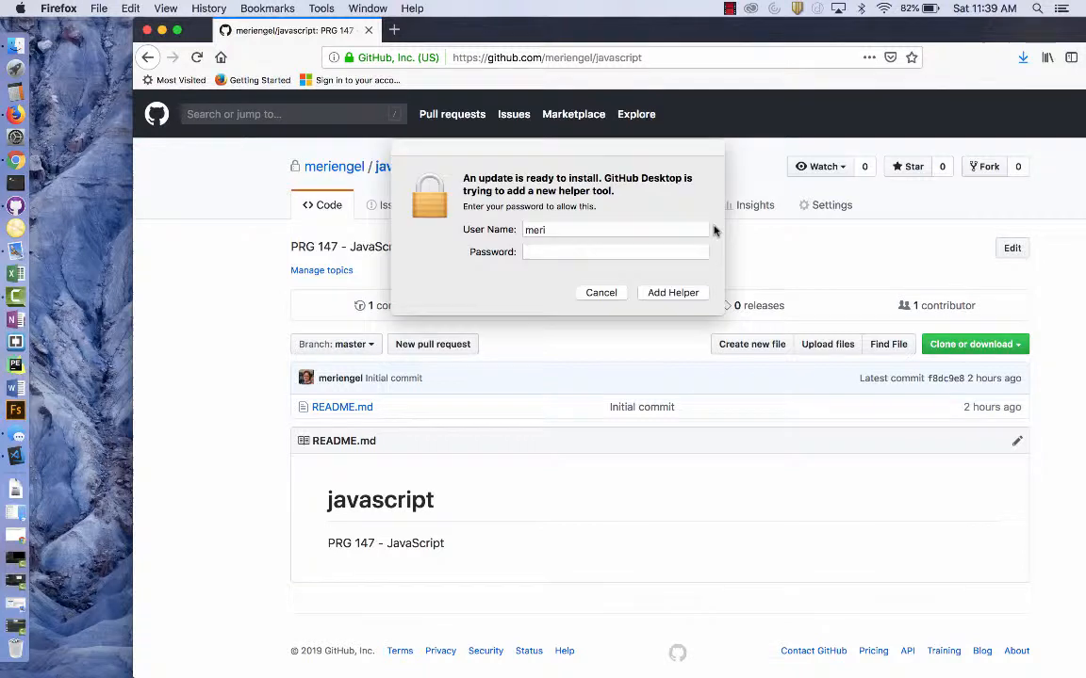
Step: Cancel the 'Add Helper' password dialog to reveal the javascript repository page
left_click(600, 292)
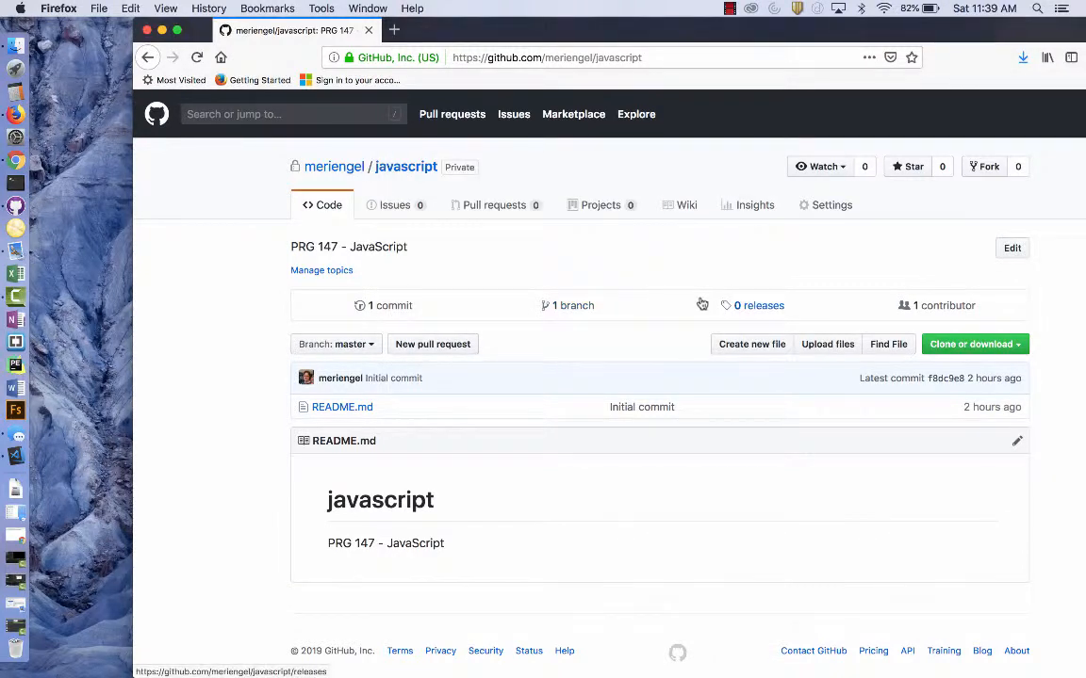
mouse_move(751, 344)
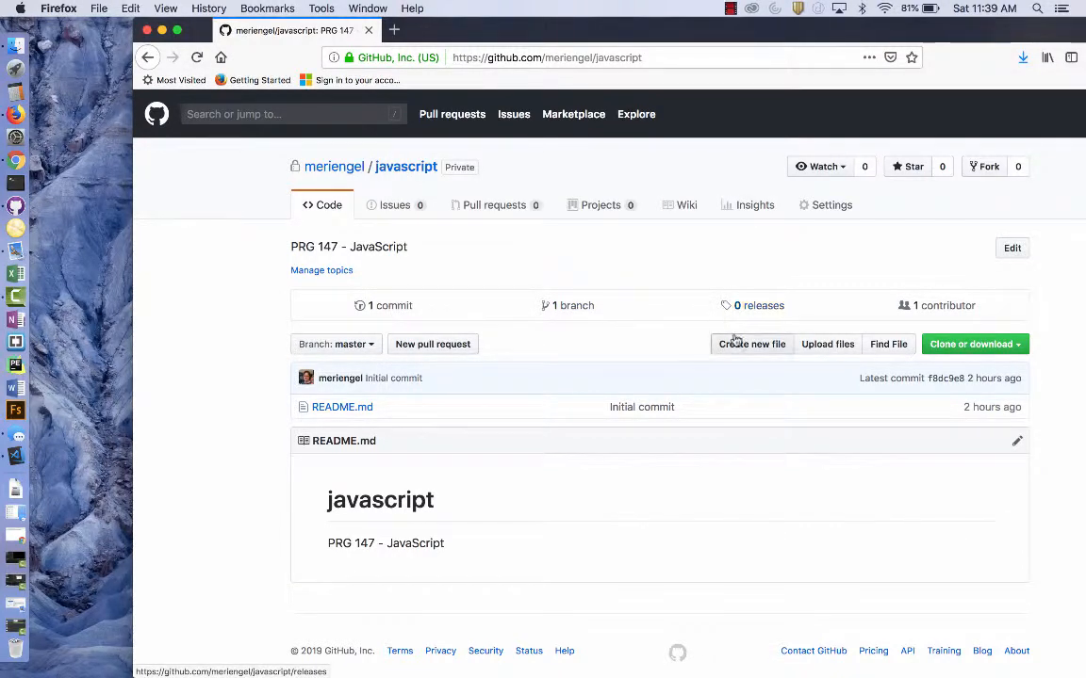
Step: Create a new file with the path project-2/index.html in the javascript repository
left_click(751, 344)
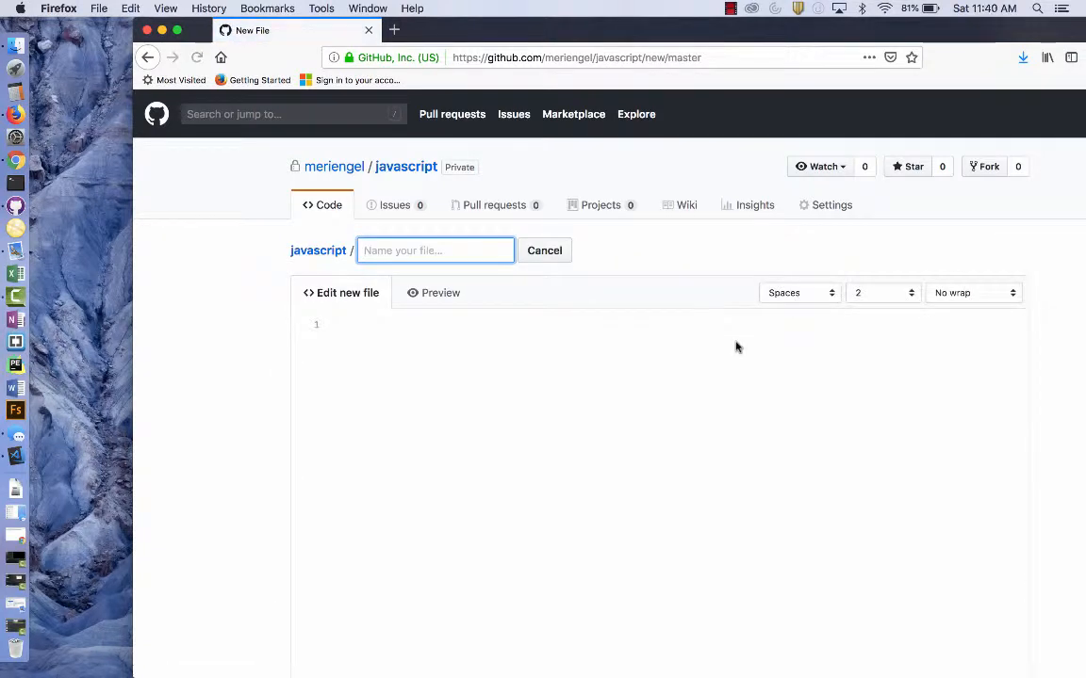
type("project-2 /")
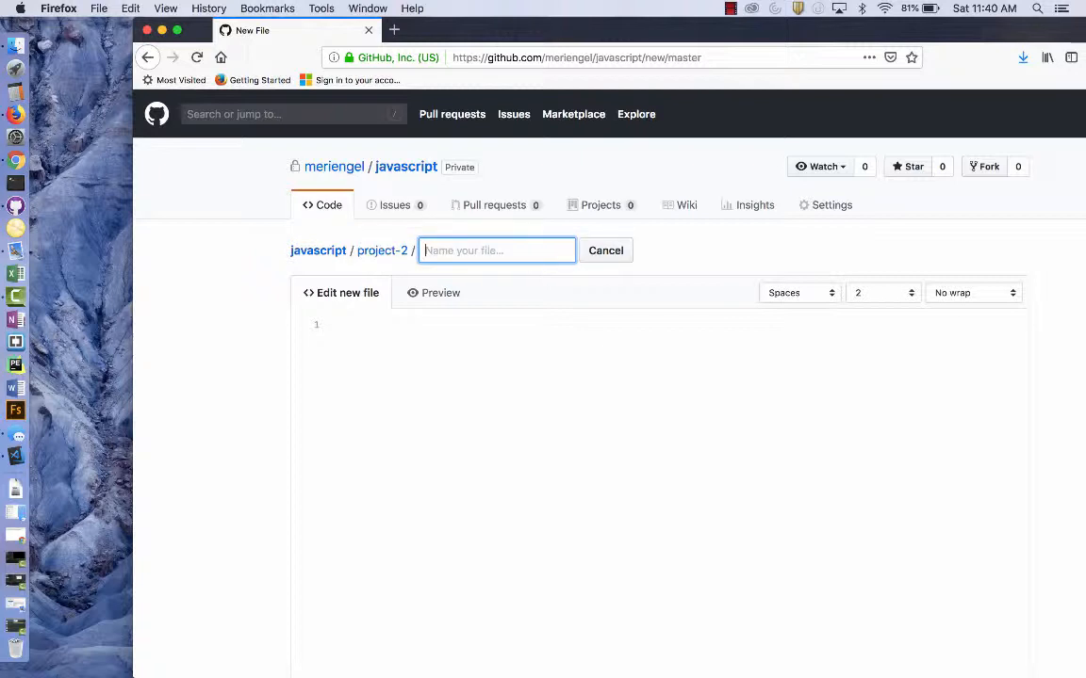
type("index.html")
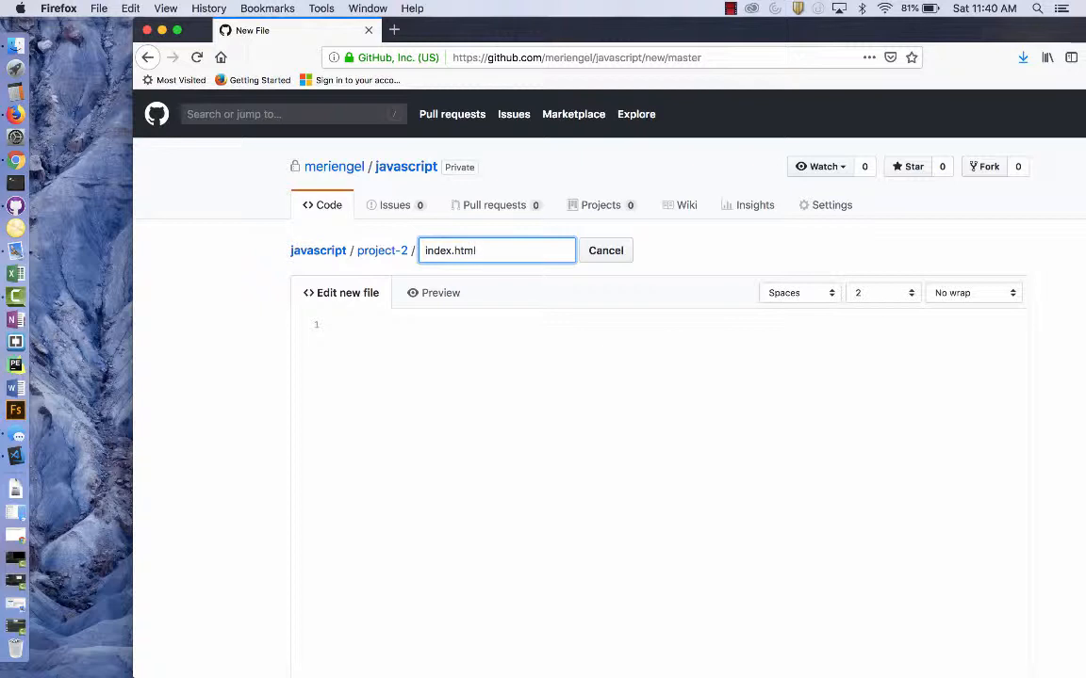
left_click(799, 293)
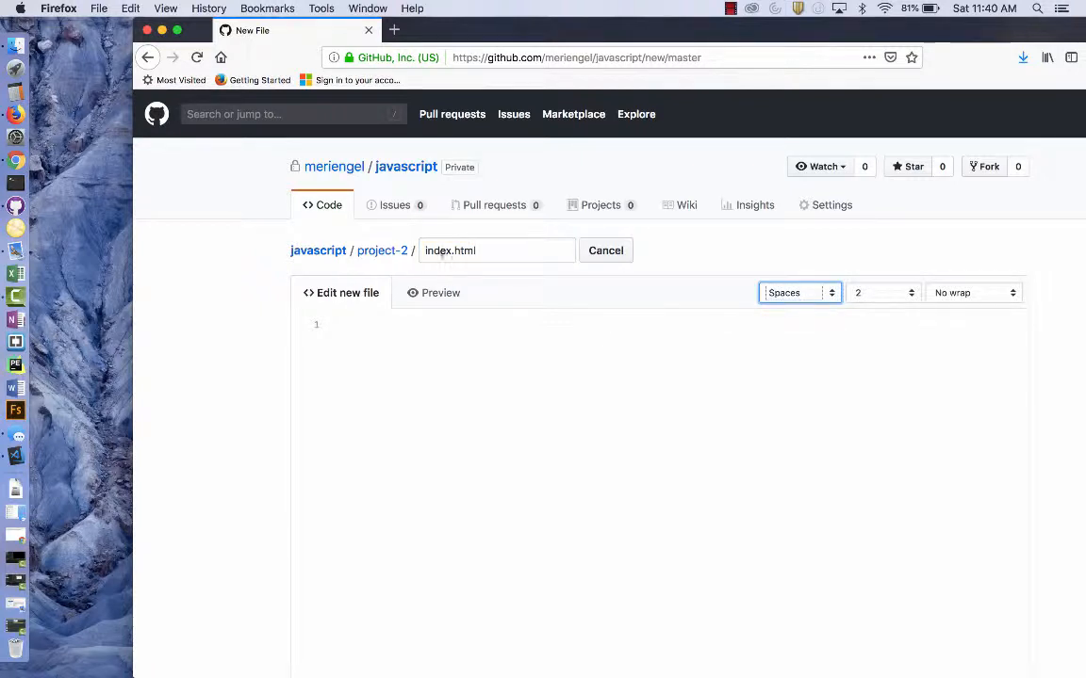
Step: Commit the empty project-2/index.html file to the master branch
scroll("down", 3)
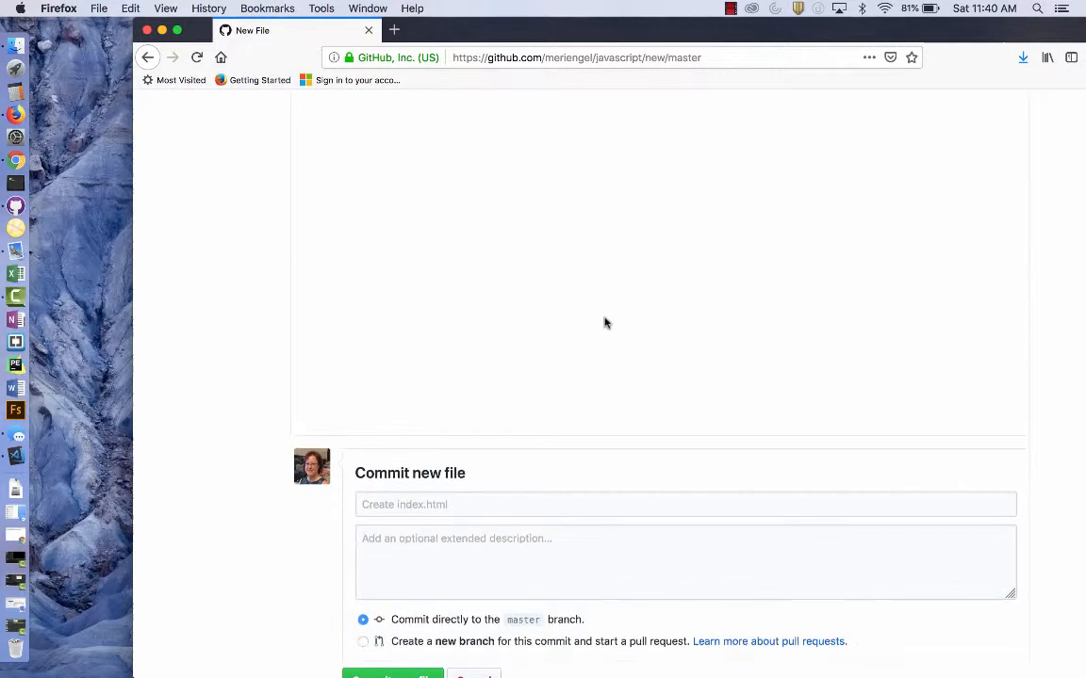
scroll("down", 3)
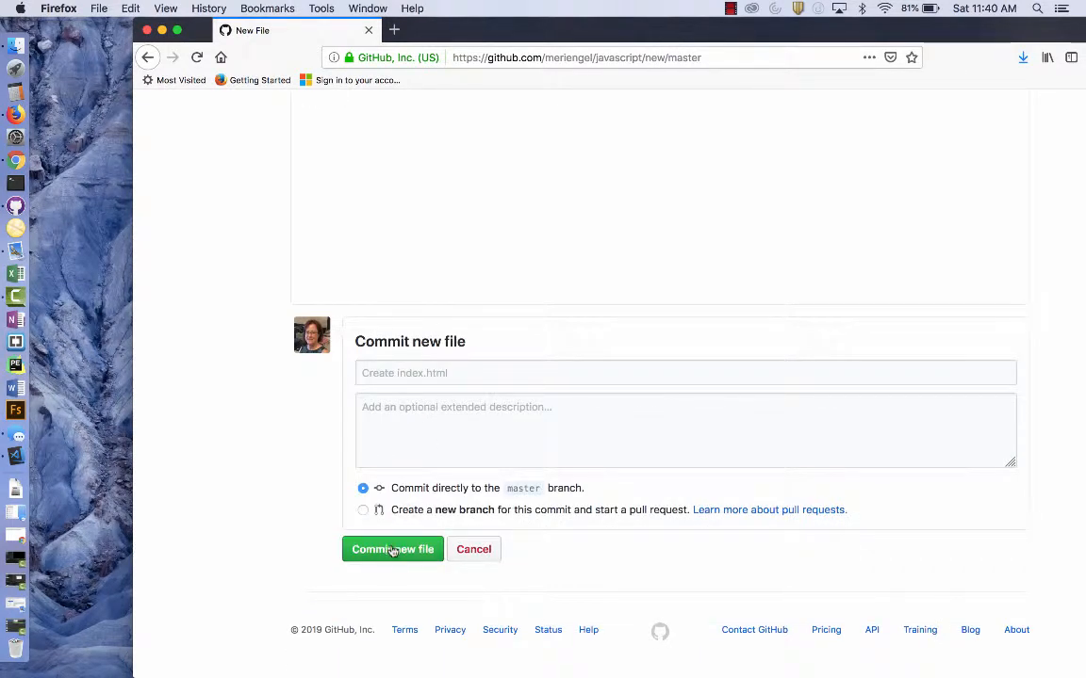
left_click(392, 550)
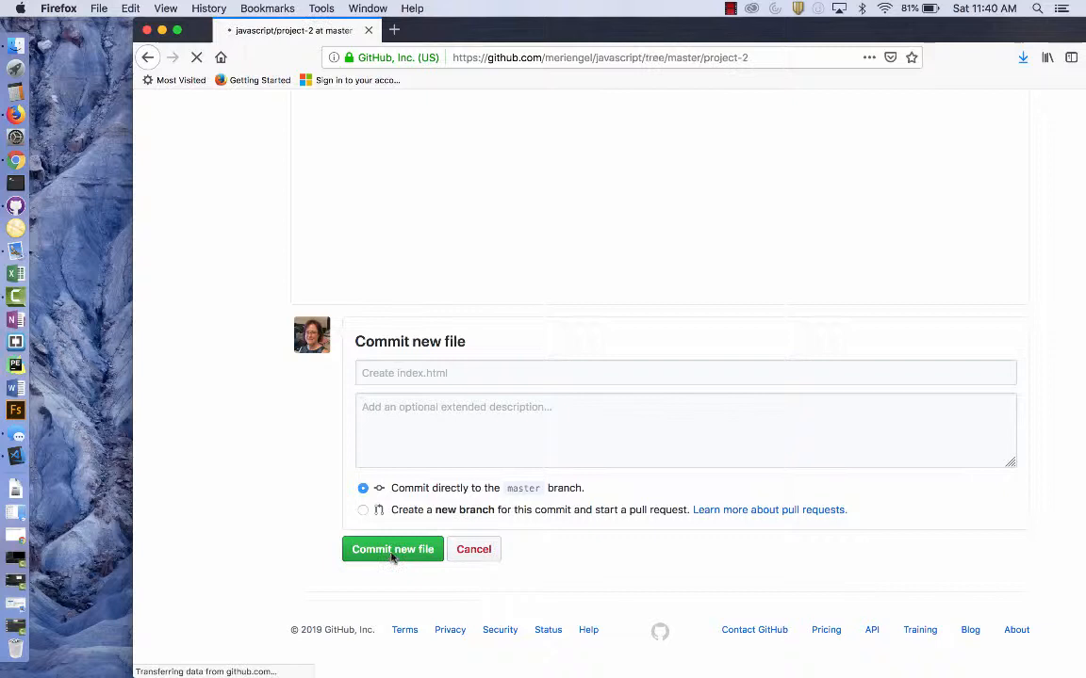
left_click(392, 549)
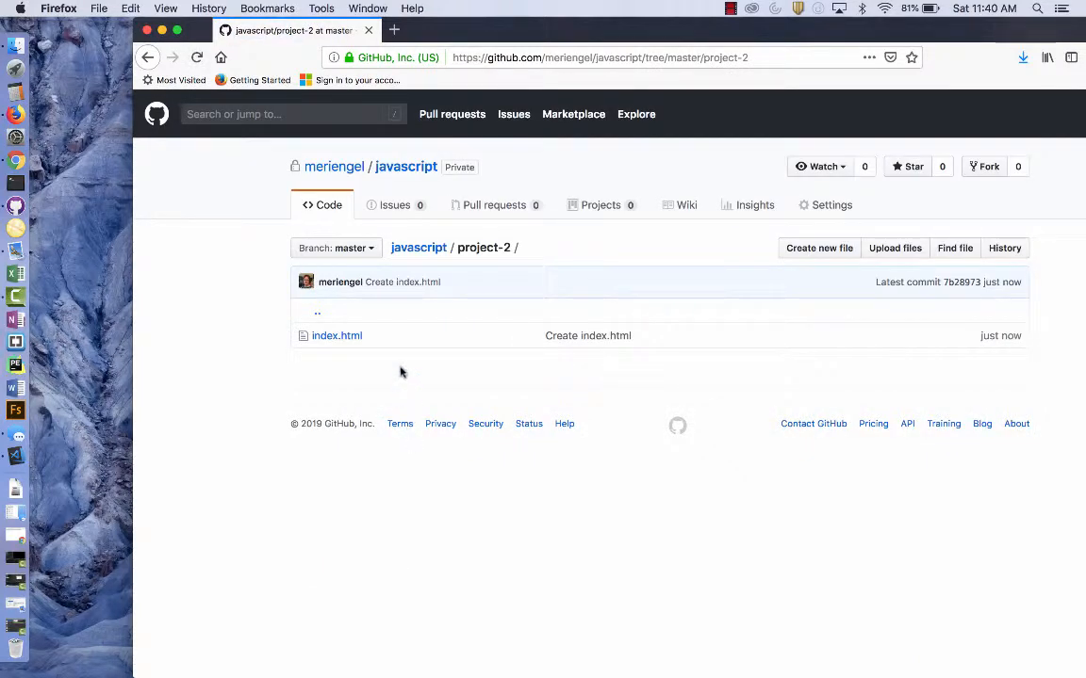
mouse_move(401, 335)
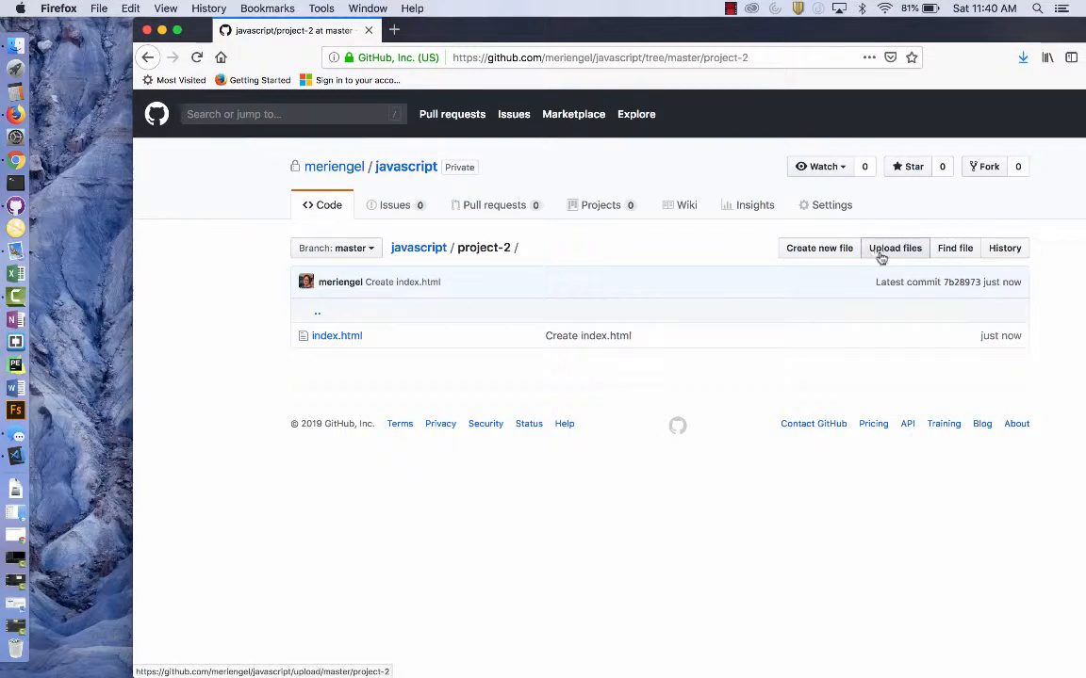
Step: Open the project-2 folder's upload page and a Finder window to find the file
left_click(893, 248)
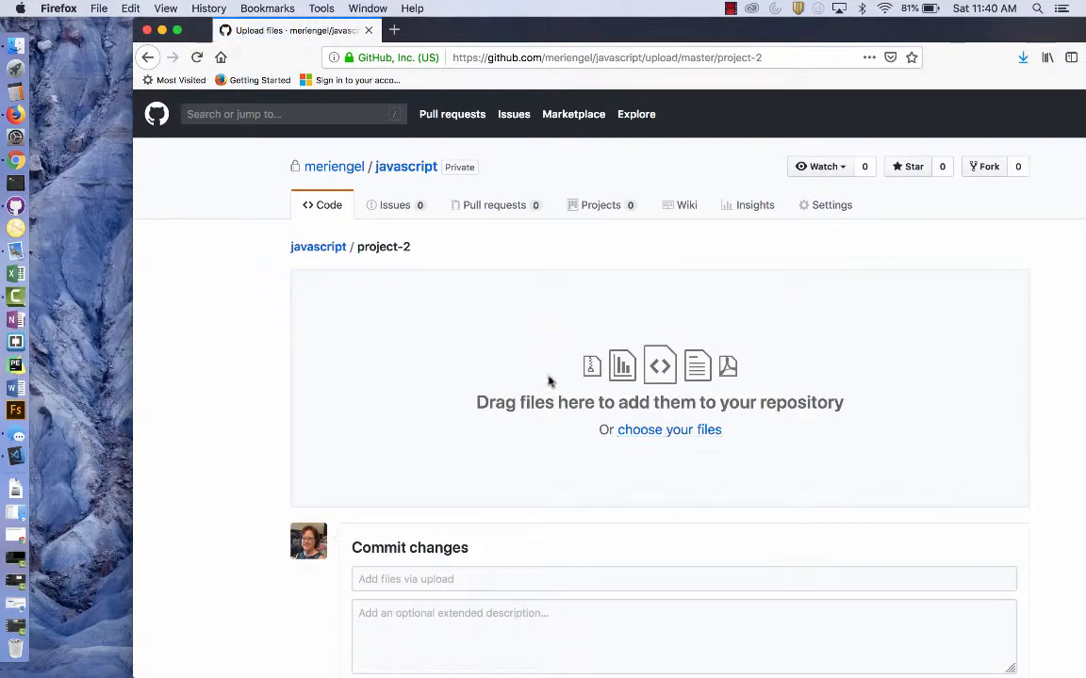
mouse_move(15, 272)
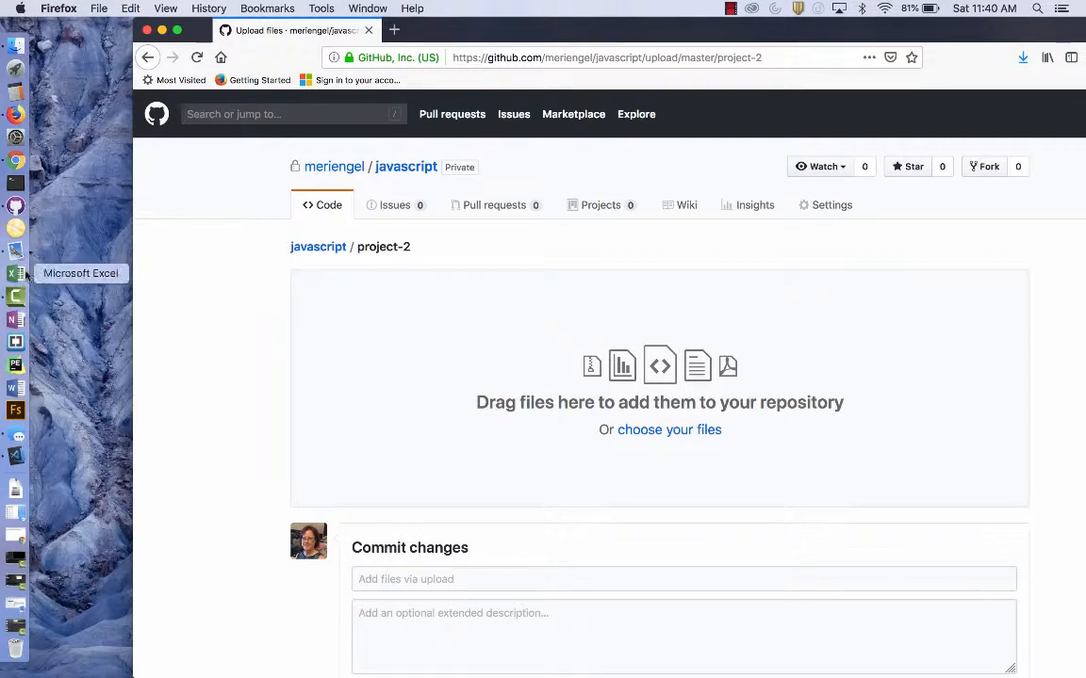
left_click(669, 430)
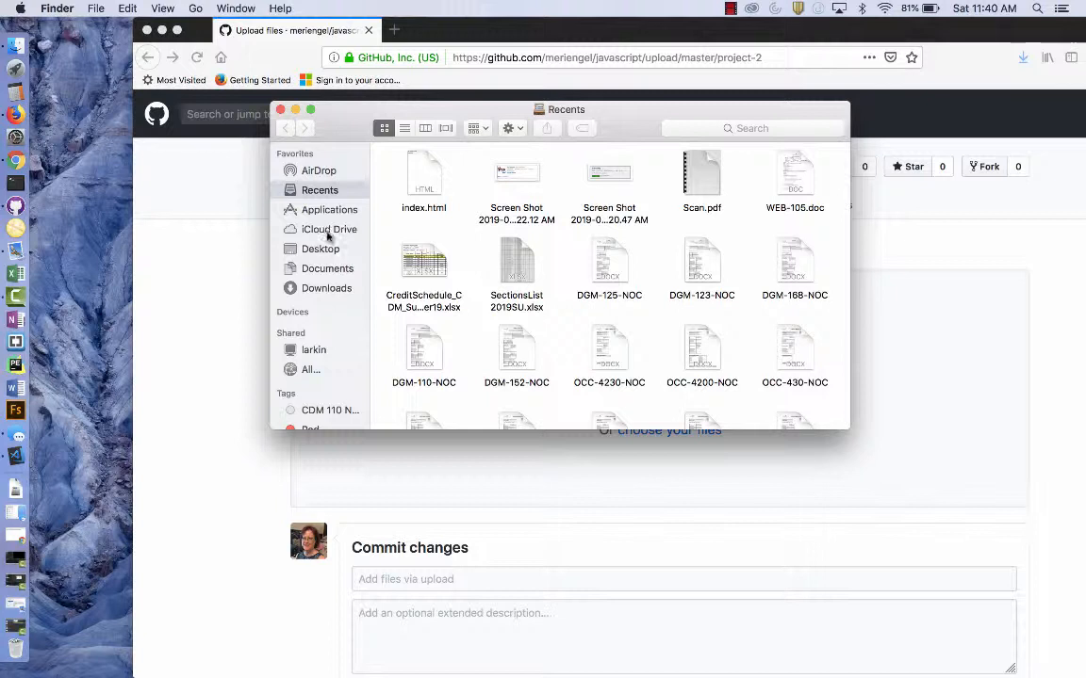
Step: Add index.html from Documents/javascript/project-2 to the GitHub upload area
left_click(327, 267)
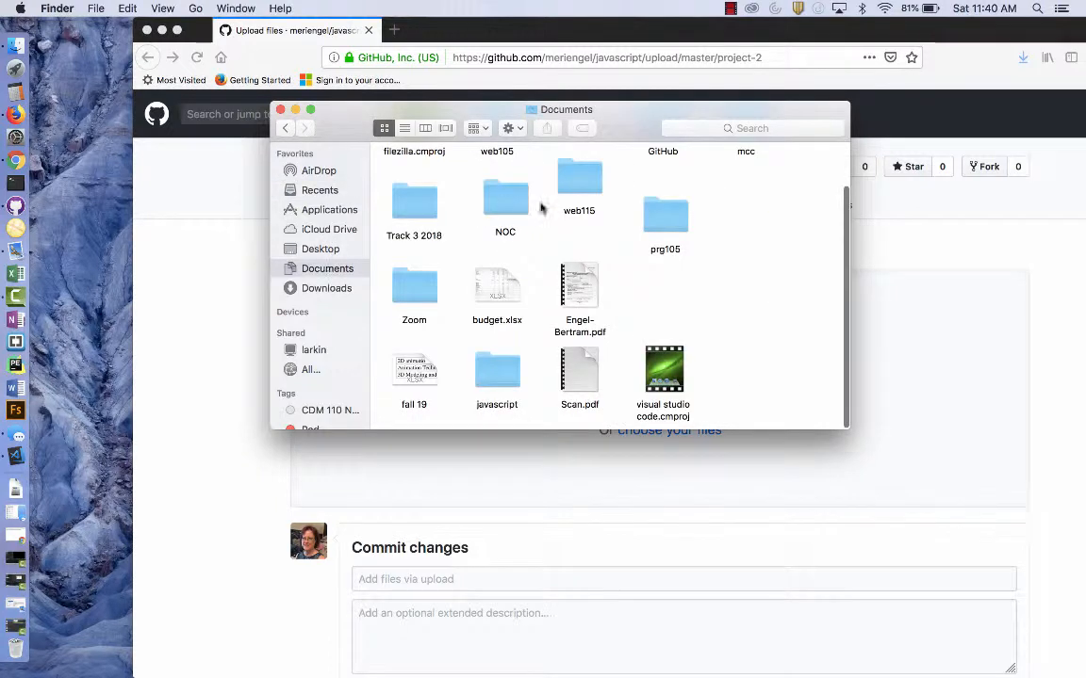
double_click(497, 372)
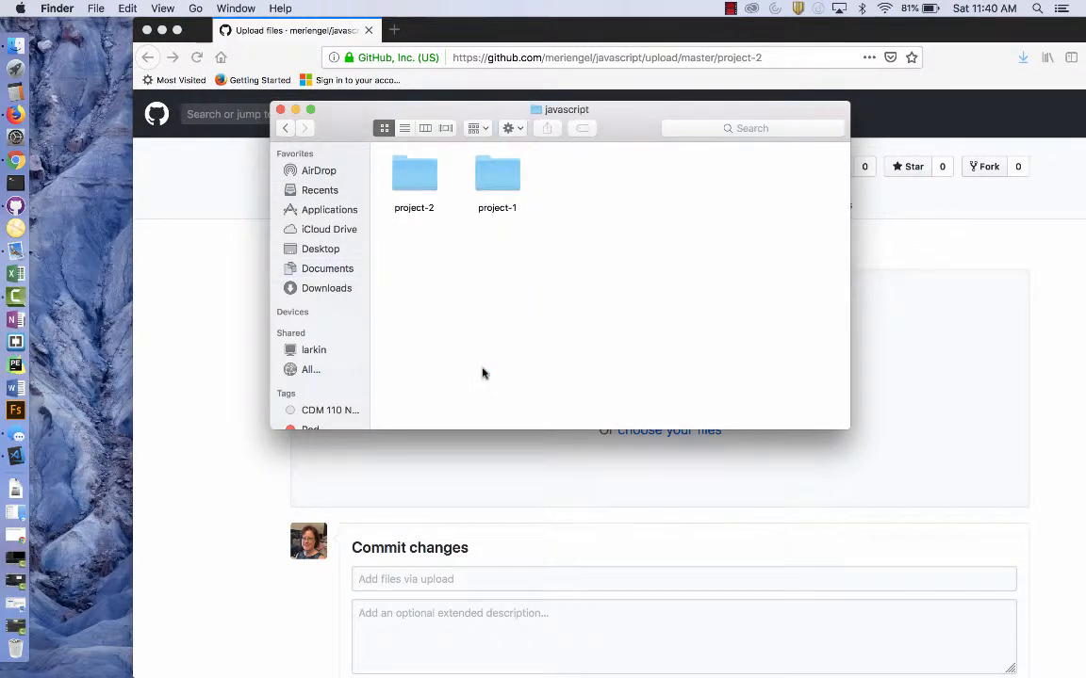
double_click(413, 173)
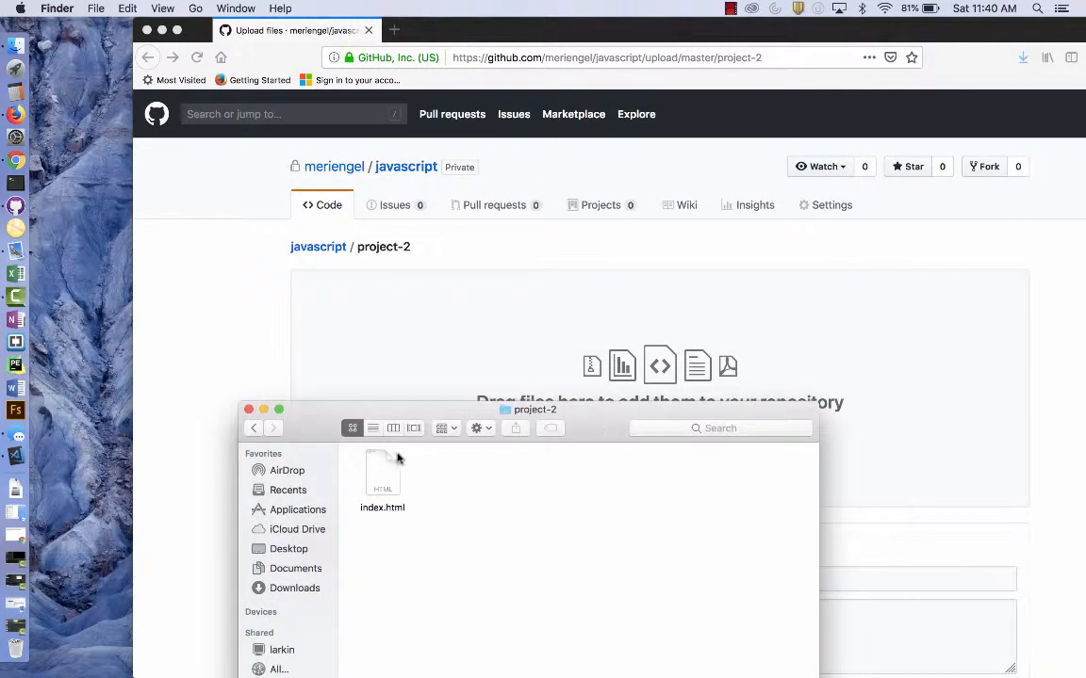
left_click(381, 471)
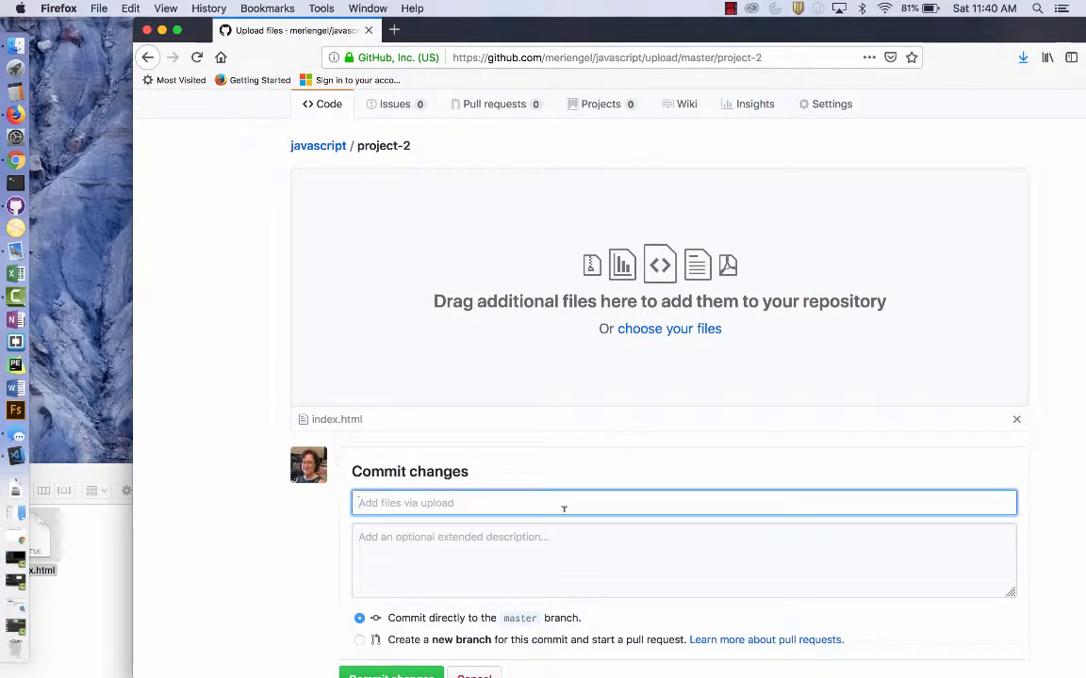
Step: Commit the upload as 'upload index file' and select the project-2 folder URL
type("upload index file")
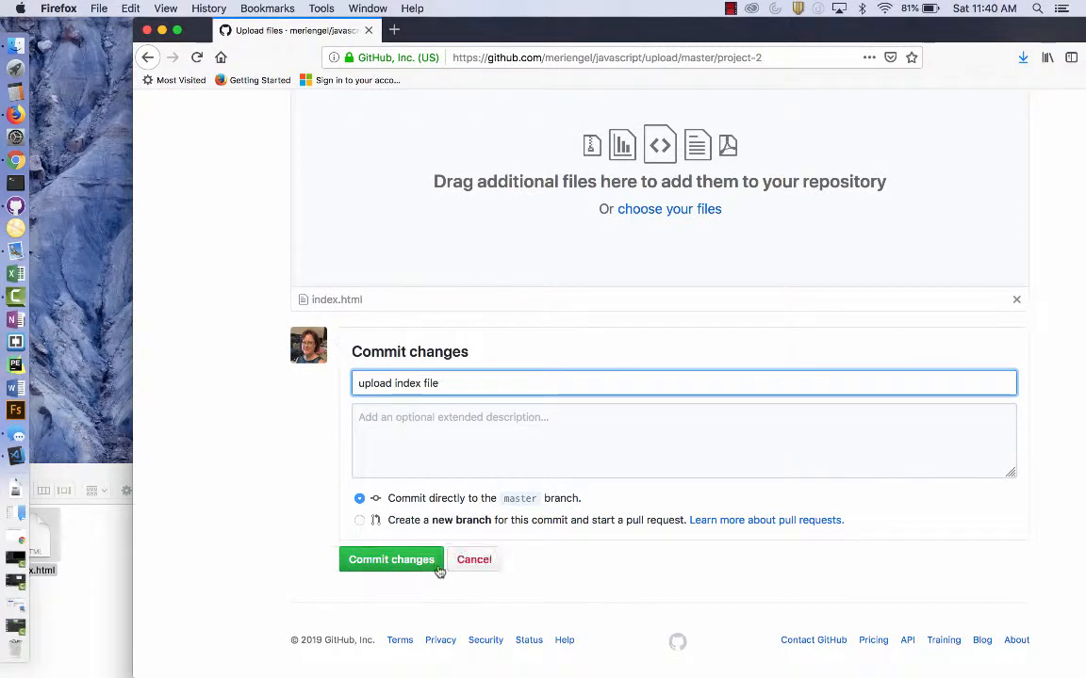
left_click(391, 559)
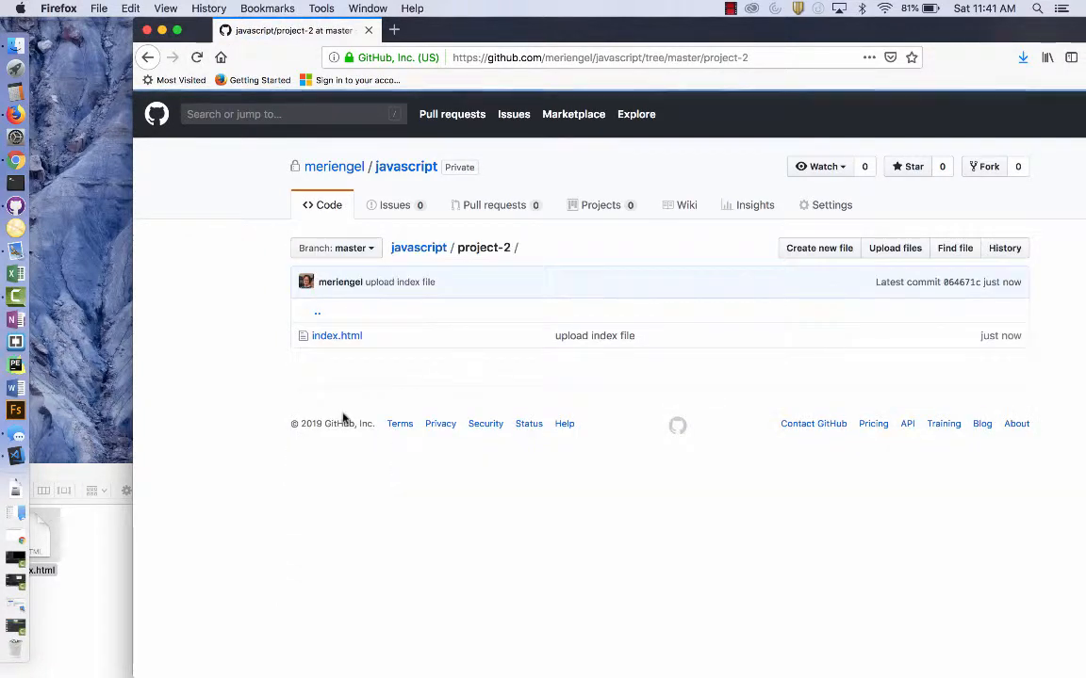
left_click(599, 58)
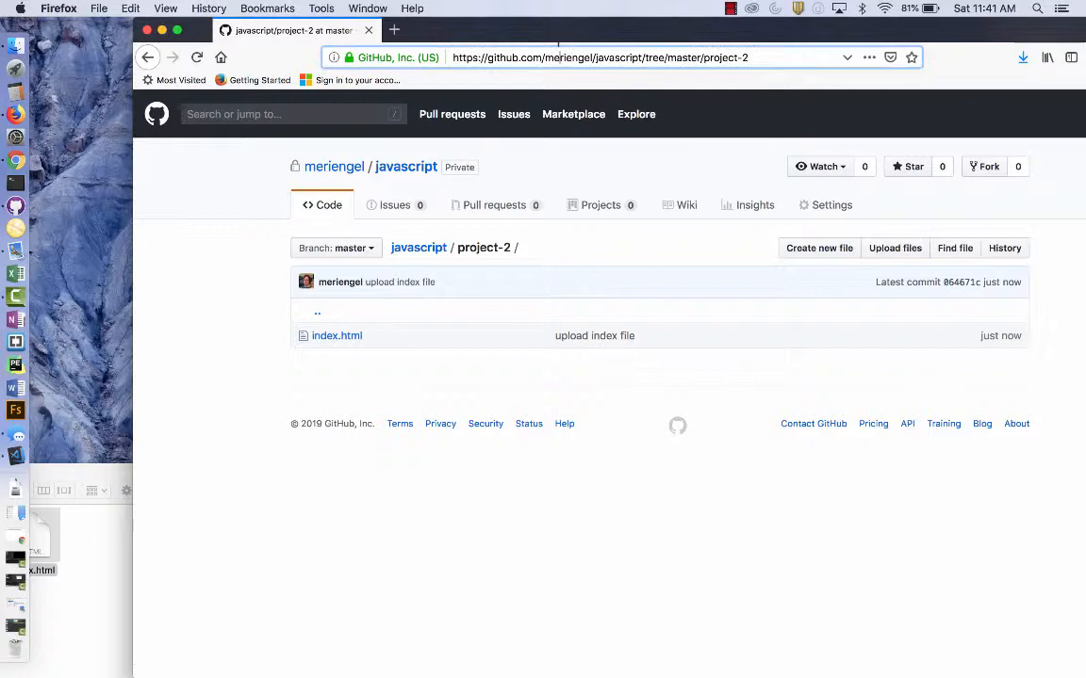
left_click(599, 58)
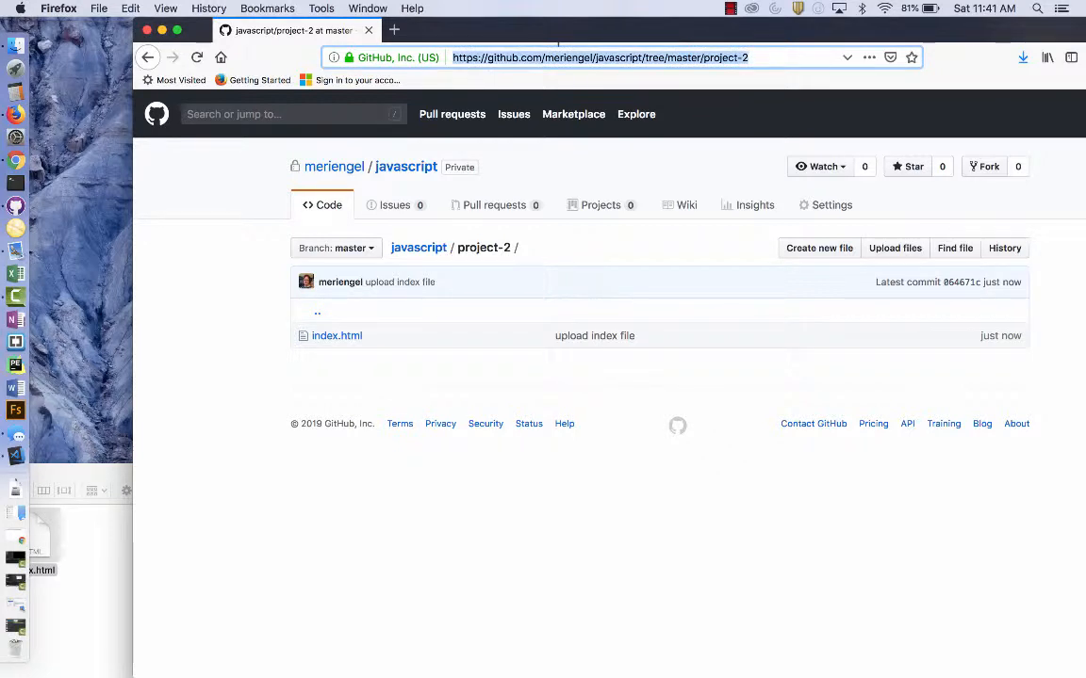